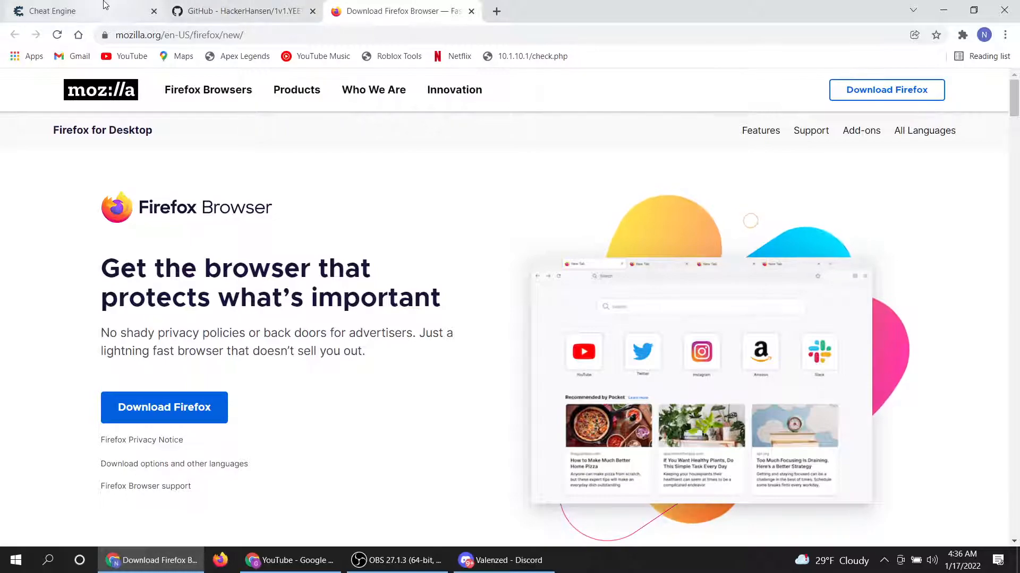
pyautogui.moveTo(399, 178)
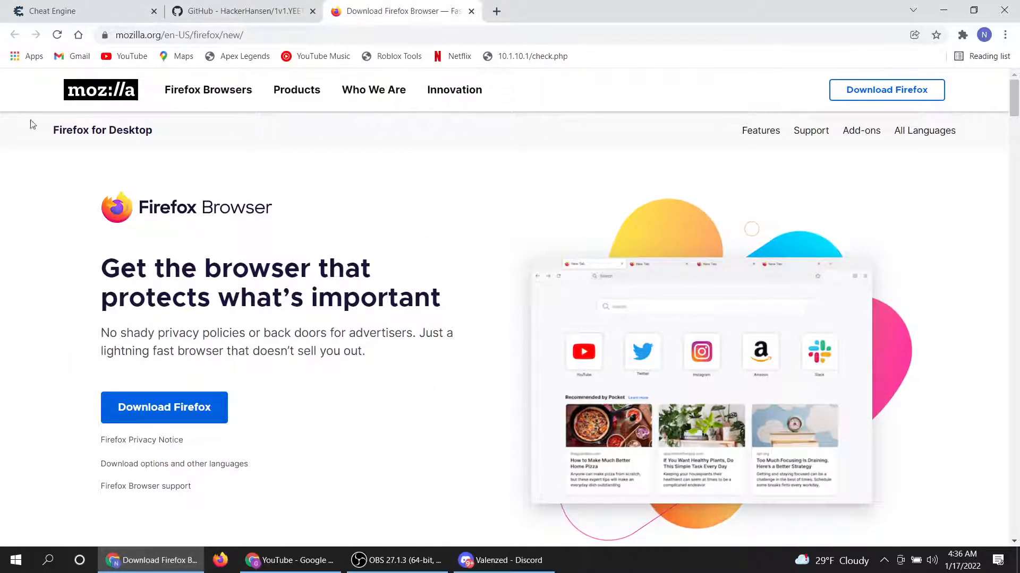
# Download the CheatEngine74.exe installer from the Cheat Engine website
pyautogui.click(65, 10)
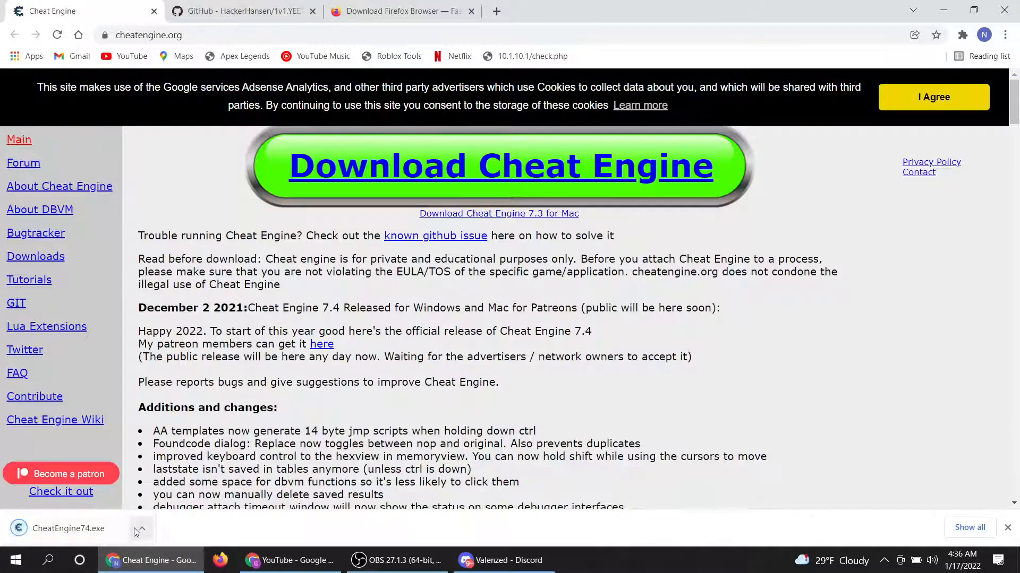
# Install Cheat Engine 7.4 in English and accept the CEShare setup without a URL
pyautogui.click(141, 529)
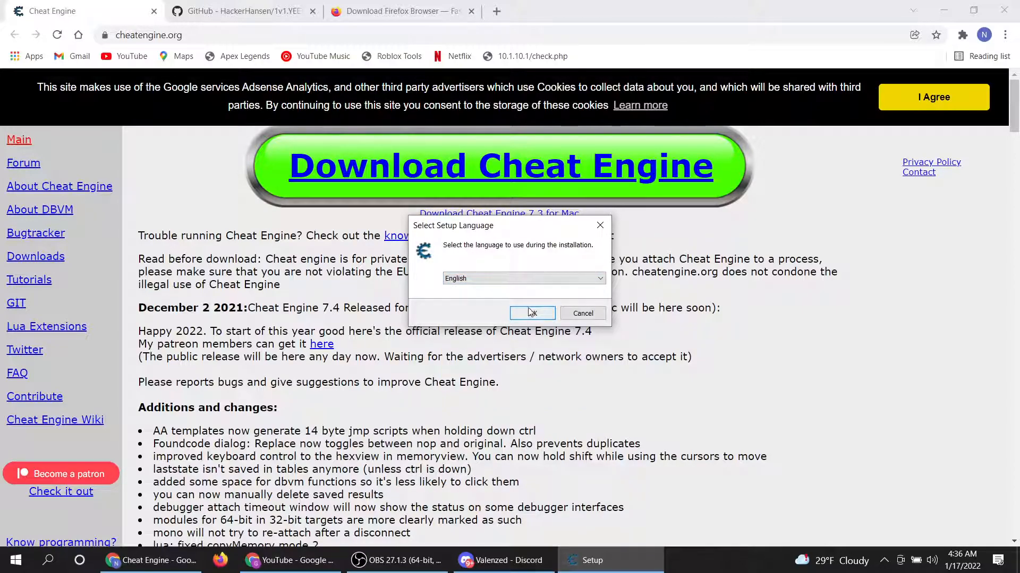
pyautogui.click(532, 313)
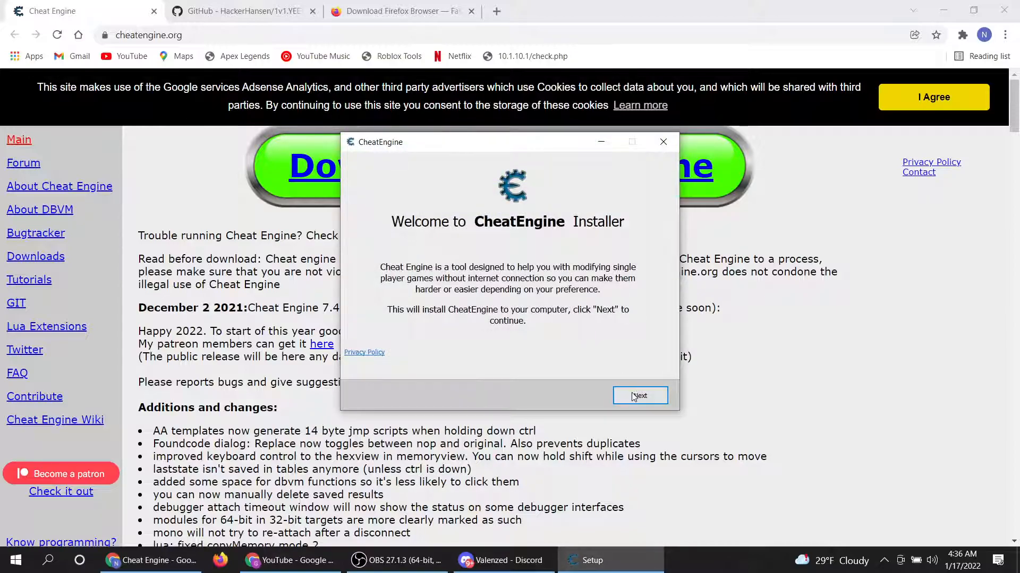
pyautogui.click(639, 395)
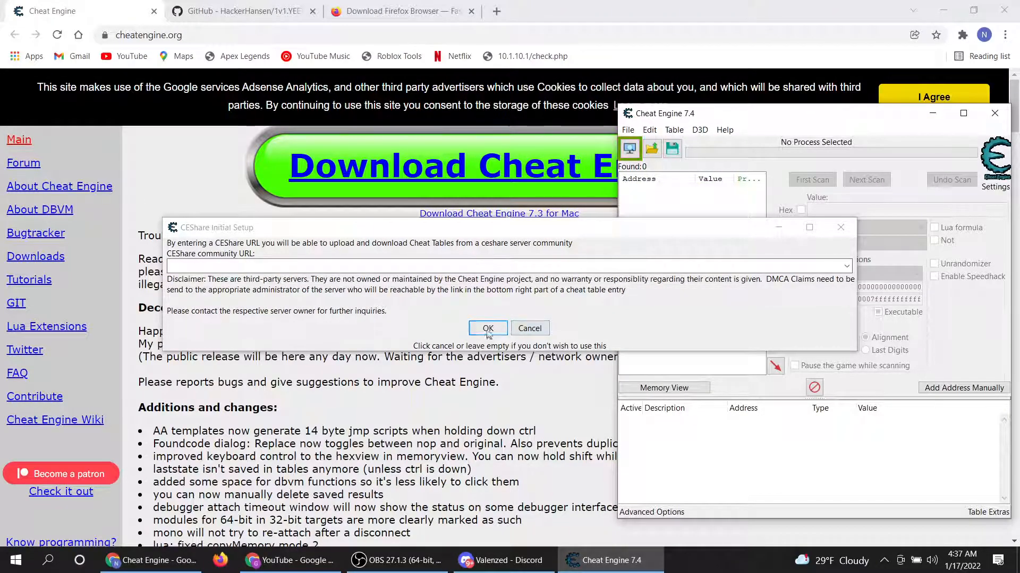
pyautogui.click(488, 328)
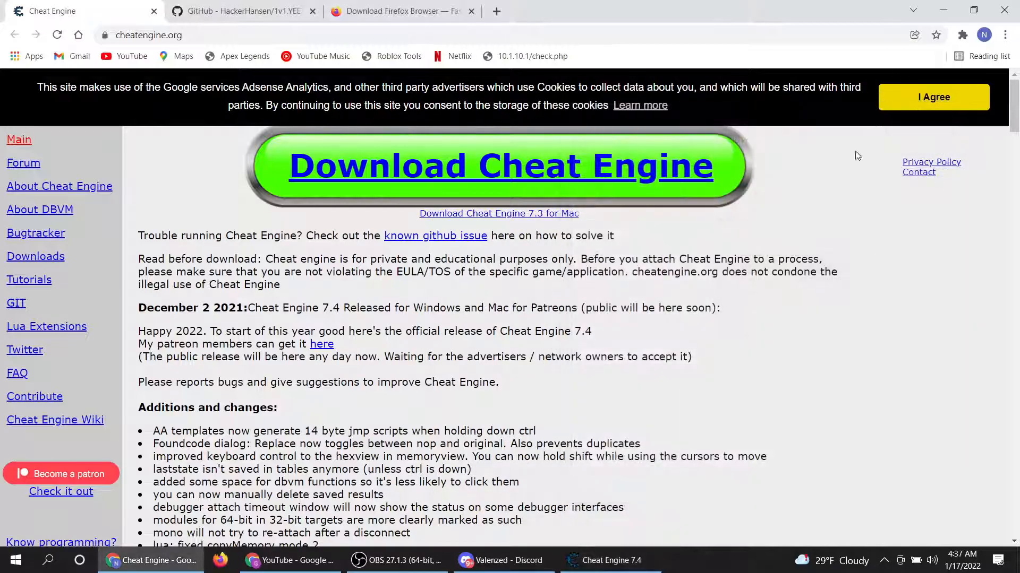
pyautogui.moveTo(263, 70)
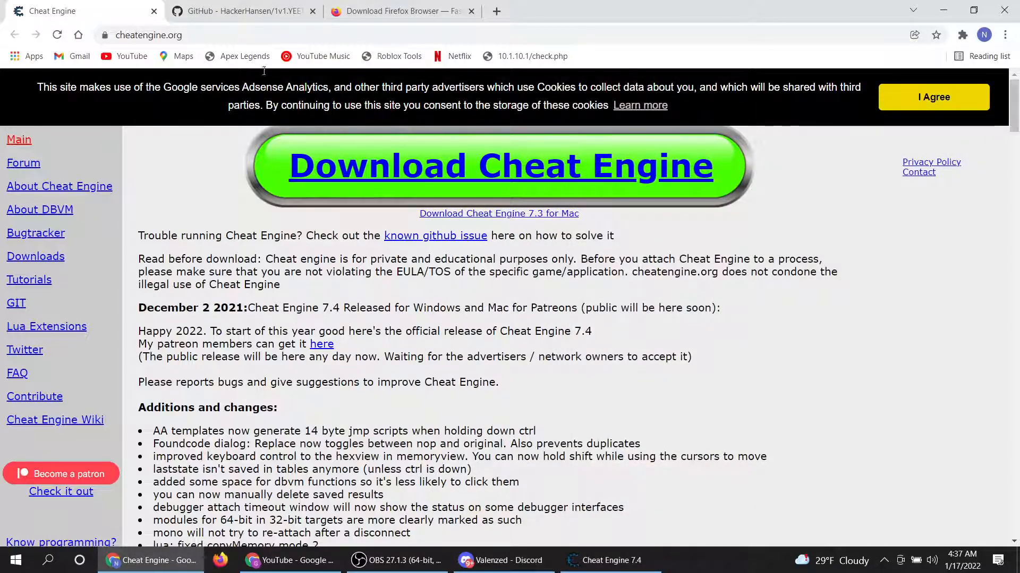
# Download the 1v1.YEET-v2 GitHub repository as a ZIP archive
pyautogui.click(241, 11)
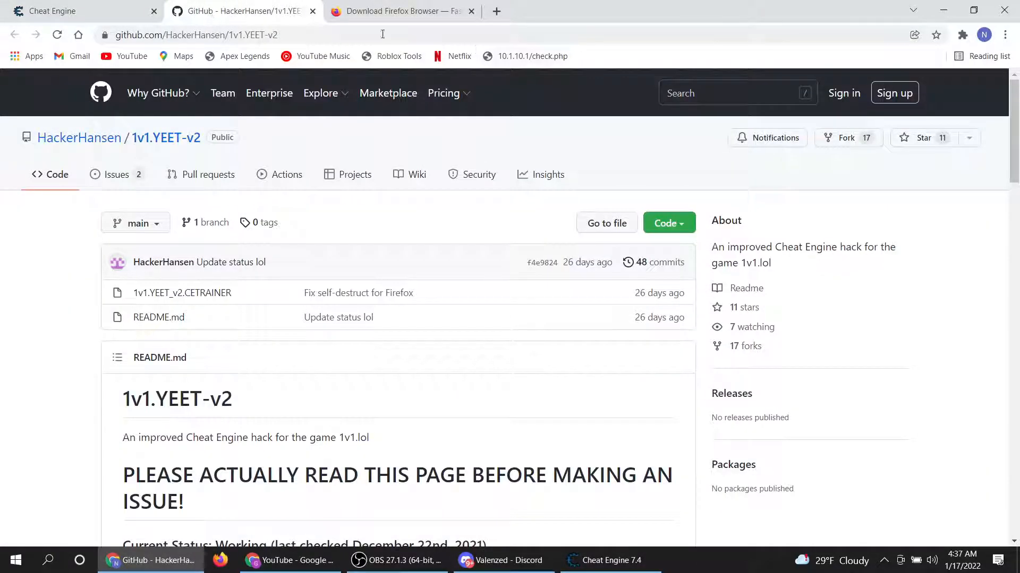
pyautogui.click(158, 93)
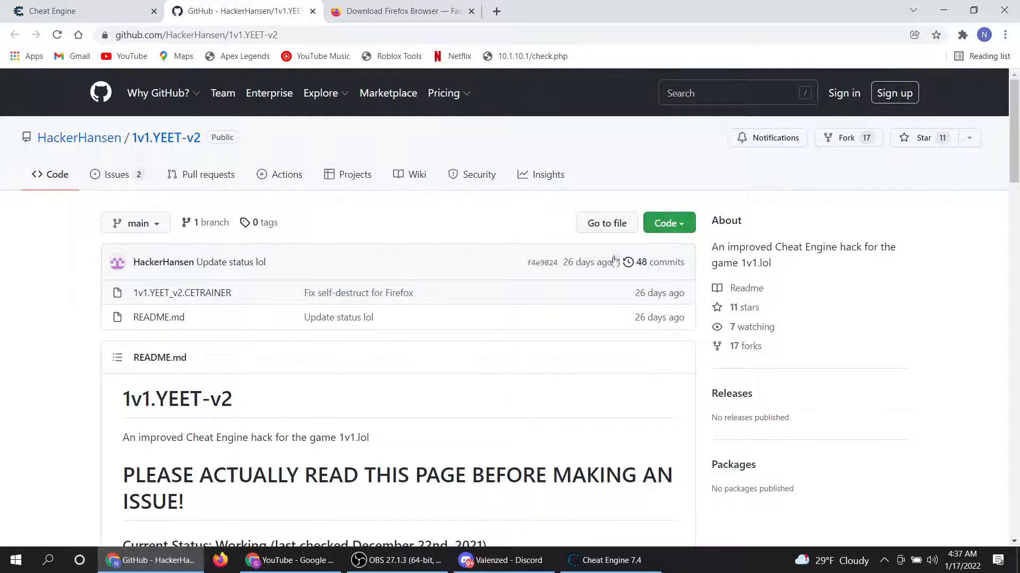
pyautogui.click(664, 223)
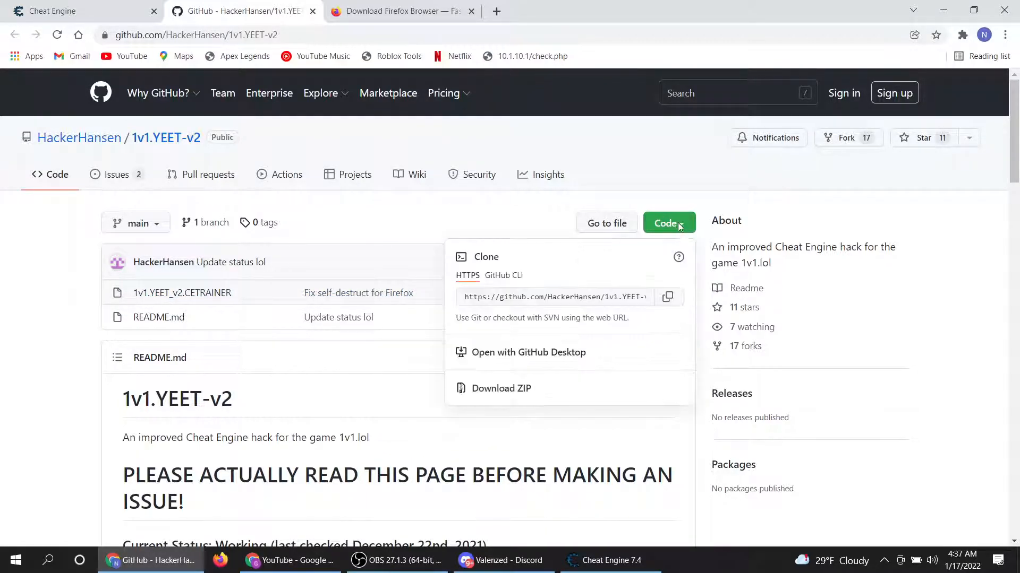
pyautogui.moveTo(509, 390)
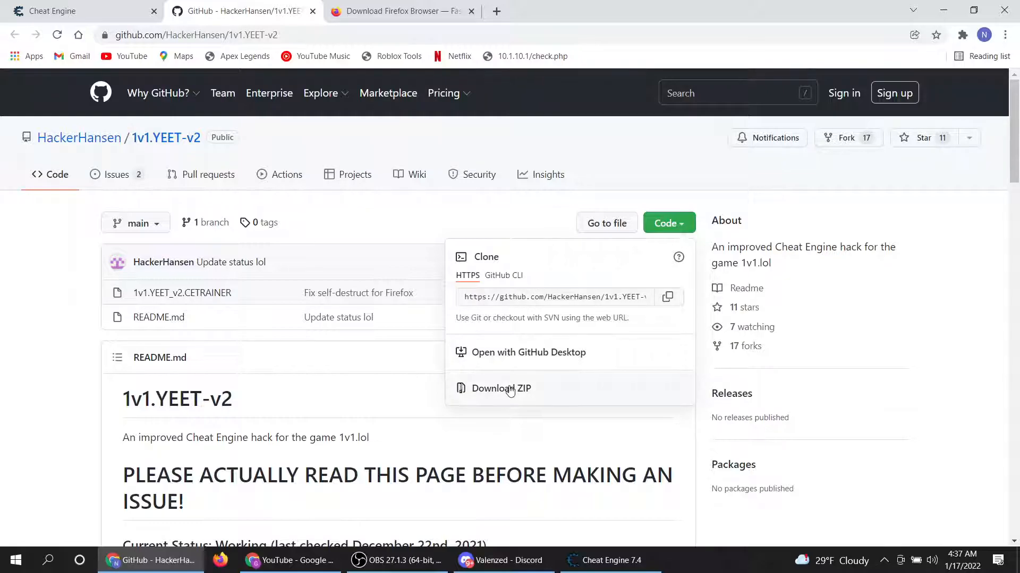
pyautogui.click(501, 388)
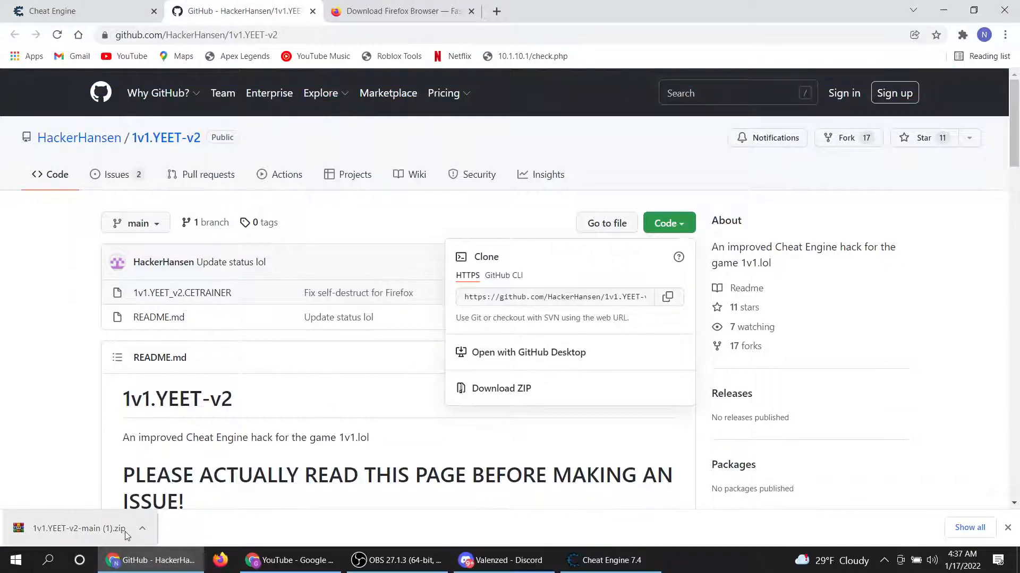
# Open 1v1.YEET-v2-main (1).zip in WinRAR and launch File Explorer from Windows Search
pyautogui.click(74, 529)
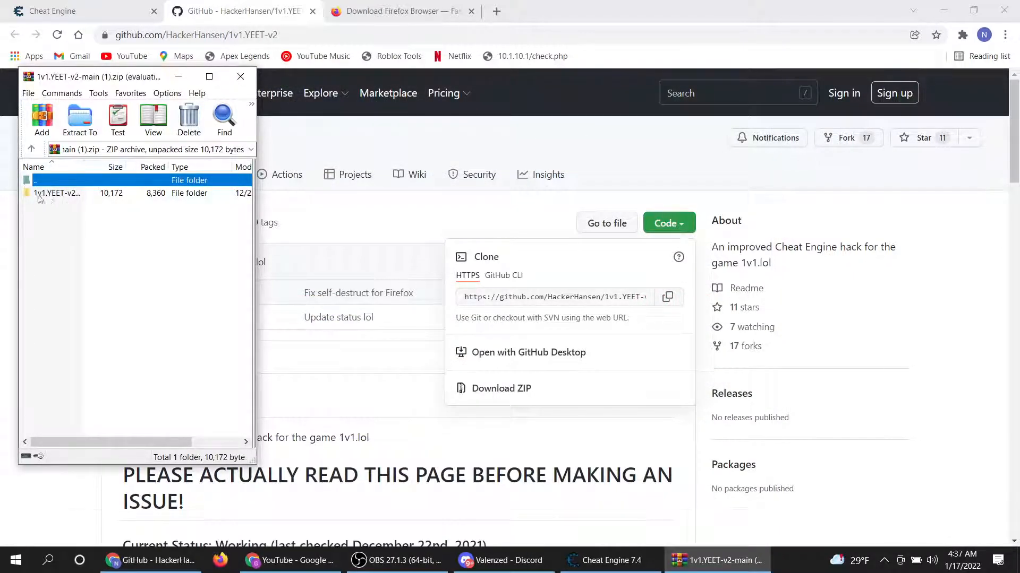
pyautogui.moveTo(604, 114)
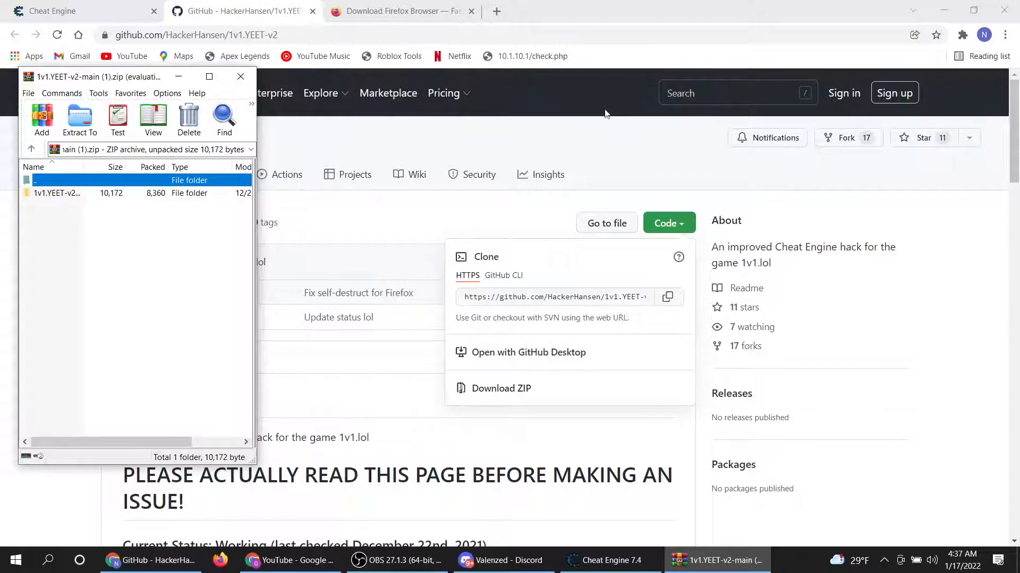
pyautogui.click(46, 559)
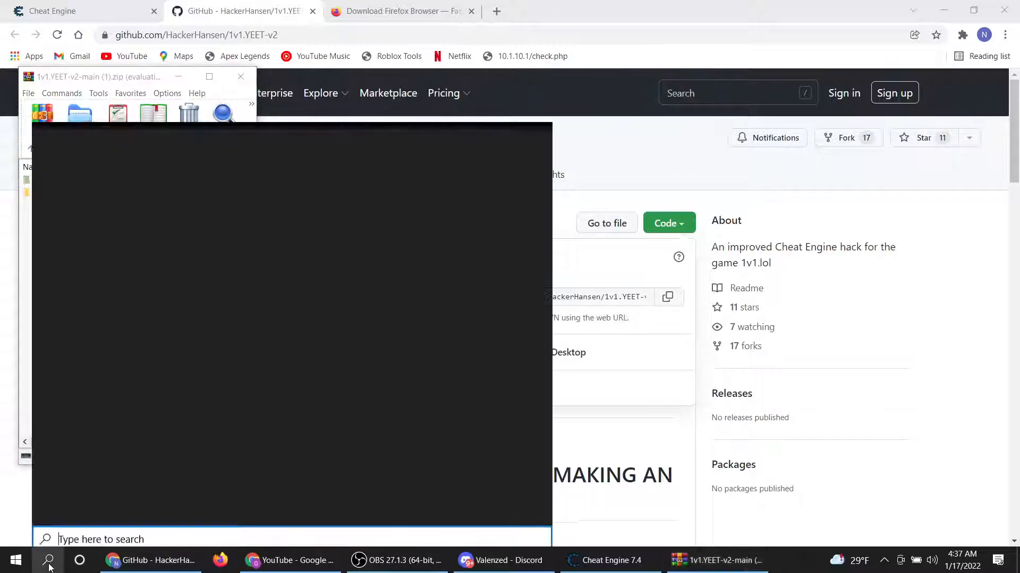
pyautogui.click(48, 559)
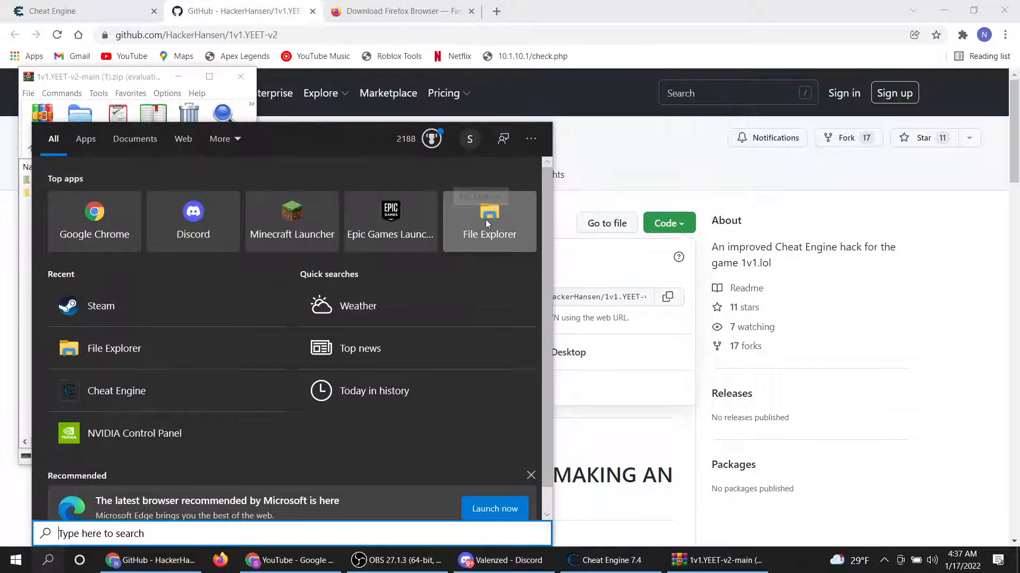
pyautogui.click(489, 221)
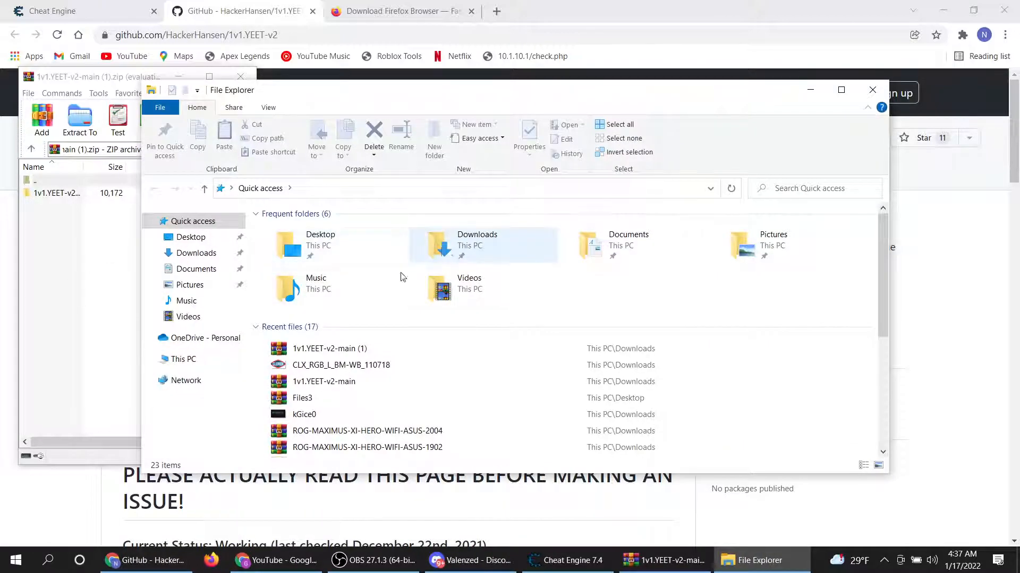
pyautogui.moveTo(729, 146)
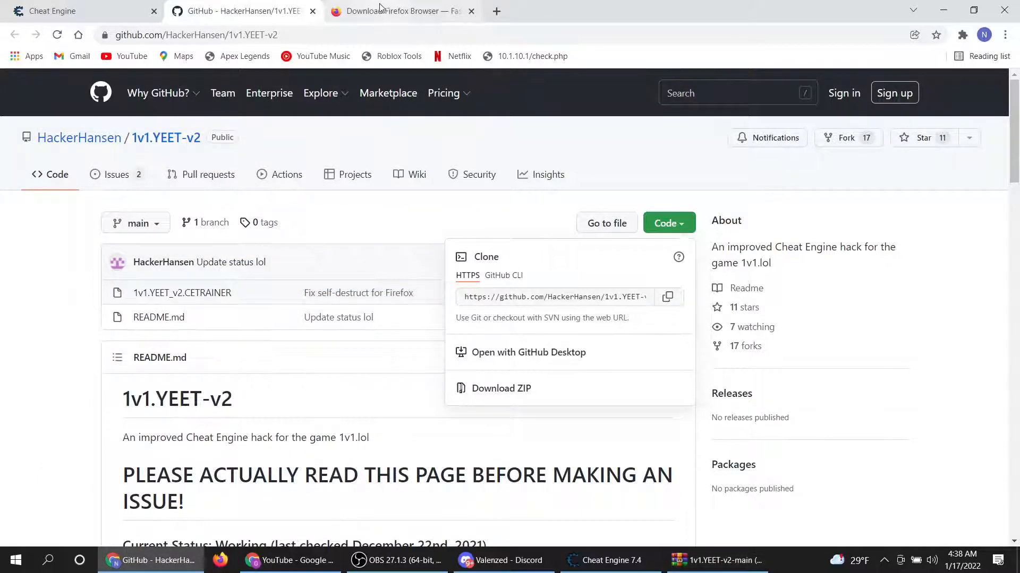
pyautogui.moveTo(401, 11)
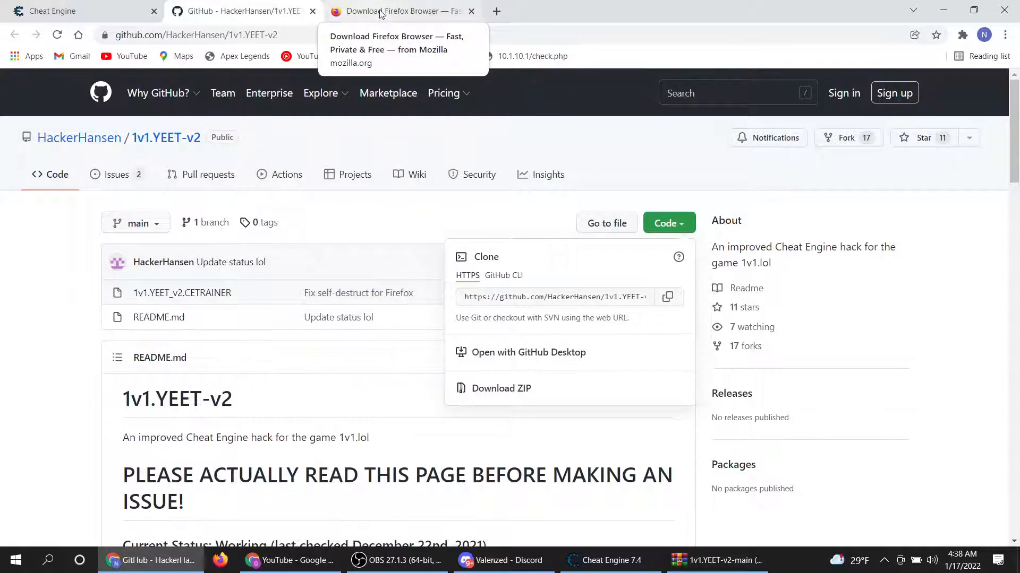
# View the Firefox download page in Chrome, then minimize the Chrome window
pyautogui.click(396, 10)
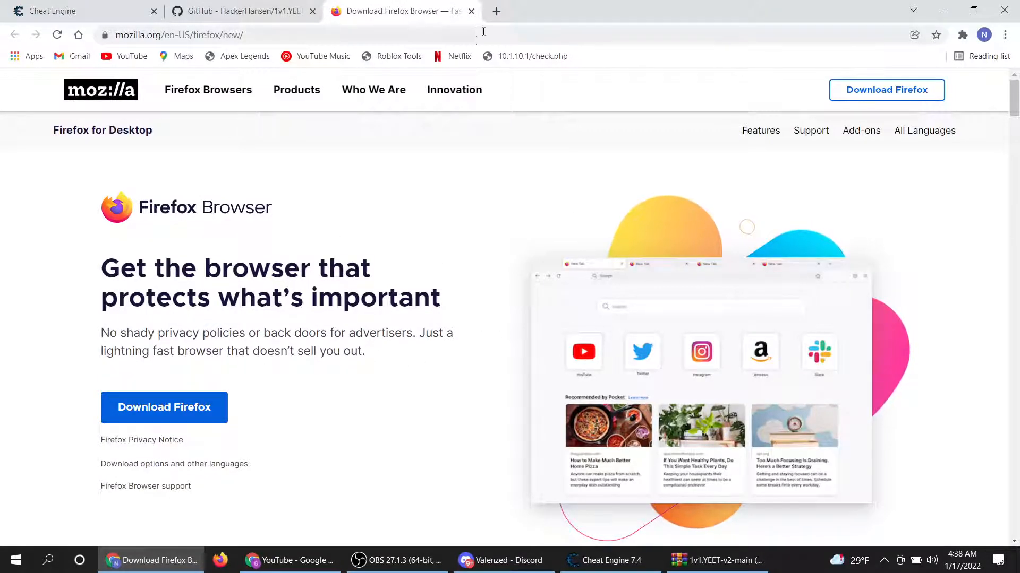
pyautogui.moveTo(453, 223)
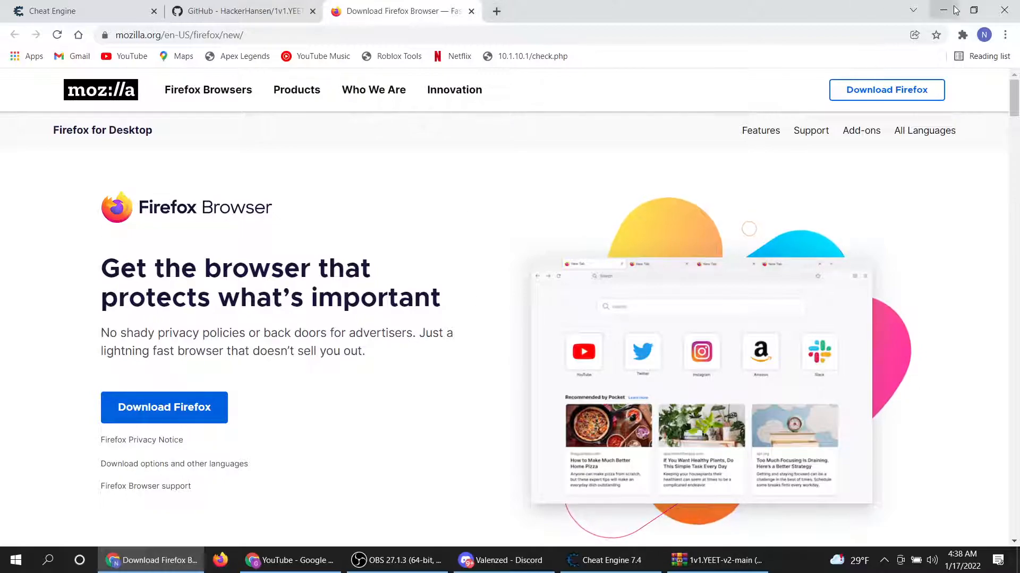
pyautogui.click(942, 10)
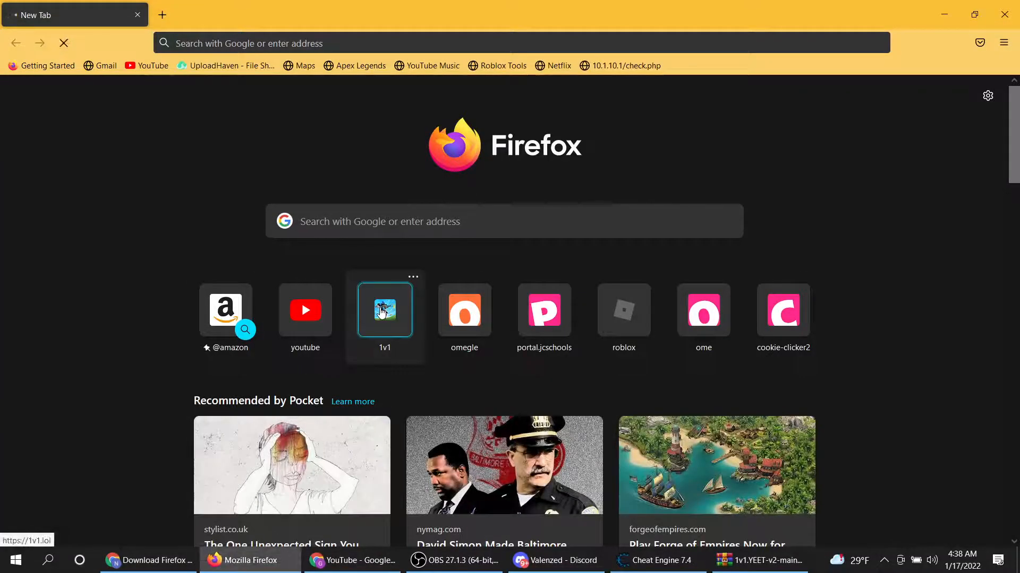
# Load the 1v1.LOL game site from the Firefox new-tab shortcut
pyautogui.click(385, 310)
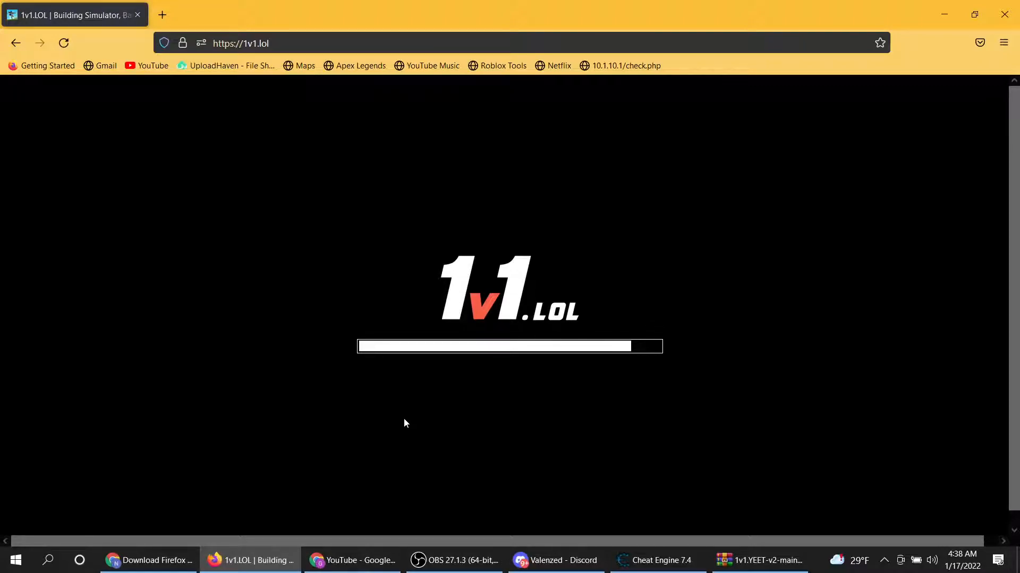
pyautogui.moveTo(447, 439)
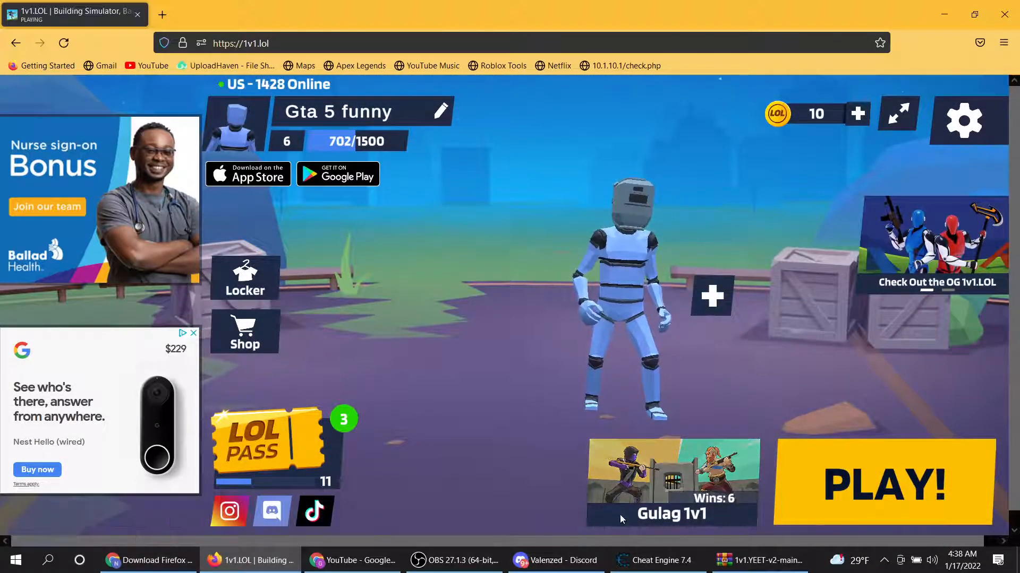
# Run the 1v1.YEET_v2 trainer file from the WinRAR archive over the game
pyautogui.click(656, 560)
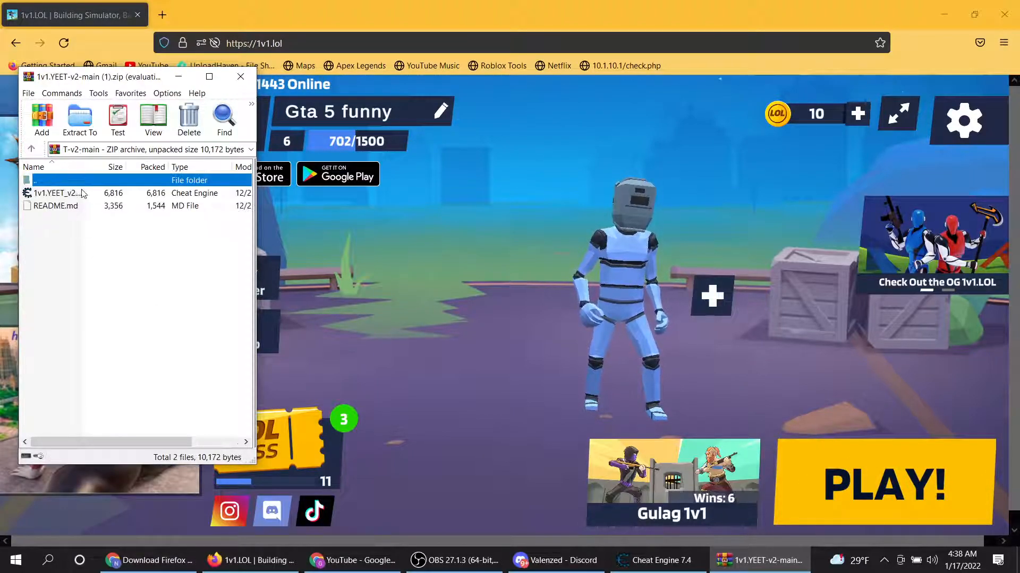
pyautogui.click(58, 194)
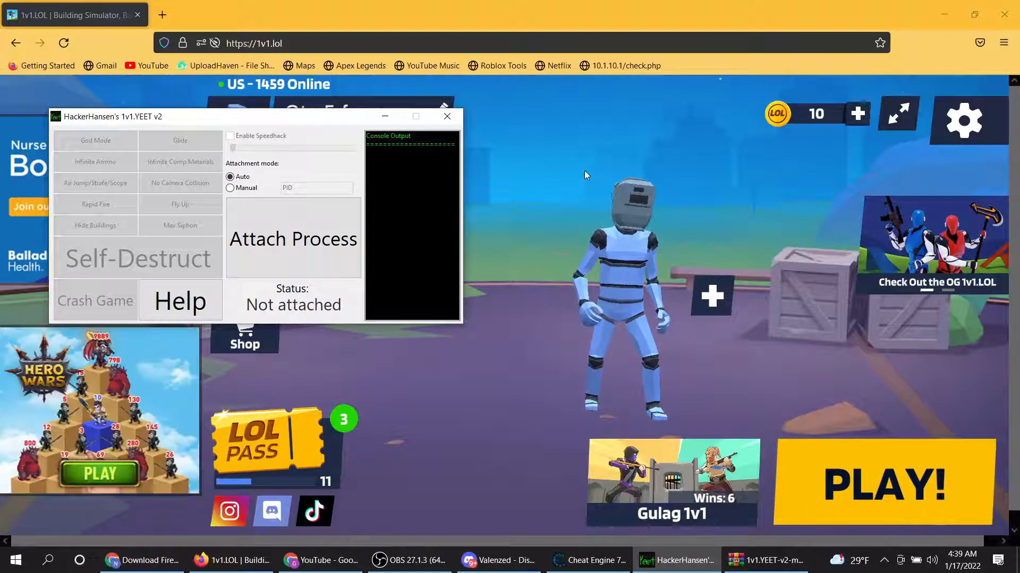
pyautogui.moveTo(566, 143)
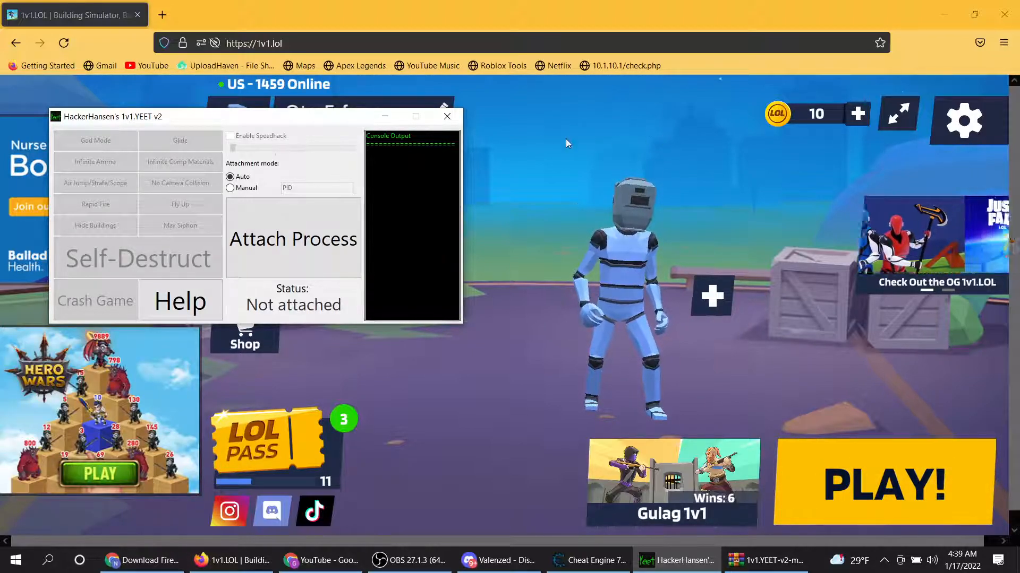
pyautogui.moveTo(684, 177)
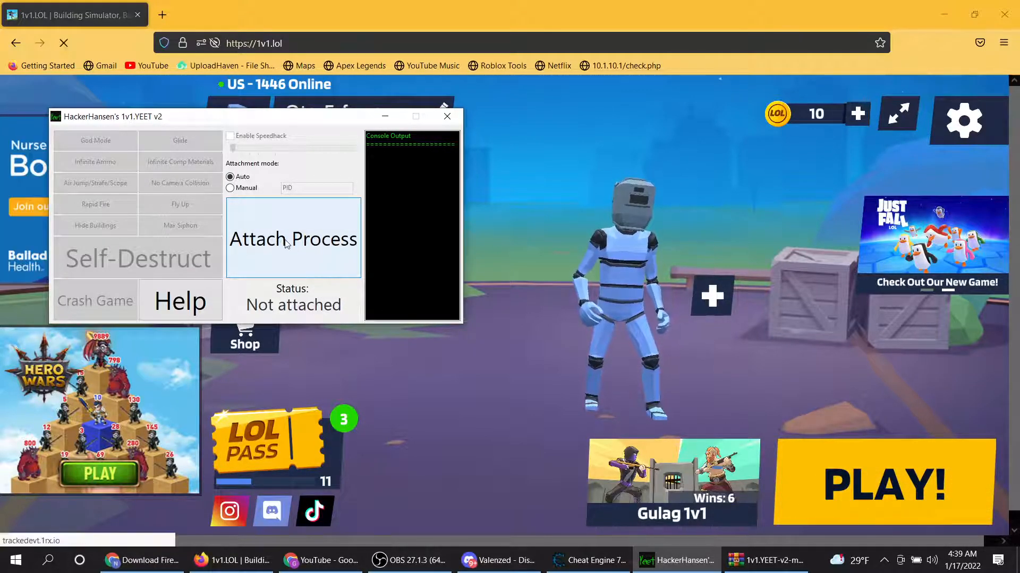
# Attach the trainer to 1v1.LOL in Auto mode until its status reads Attached
pyautogui.click(293, 238)
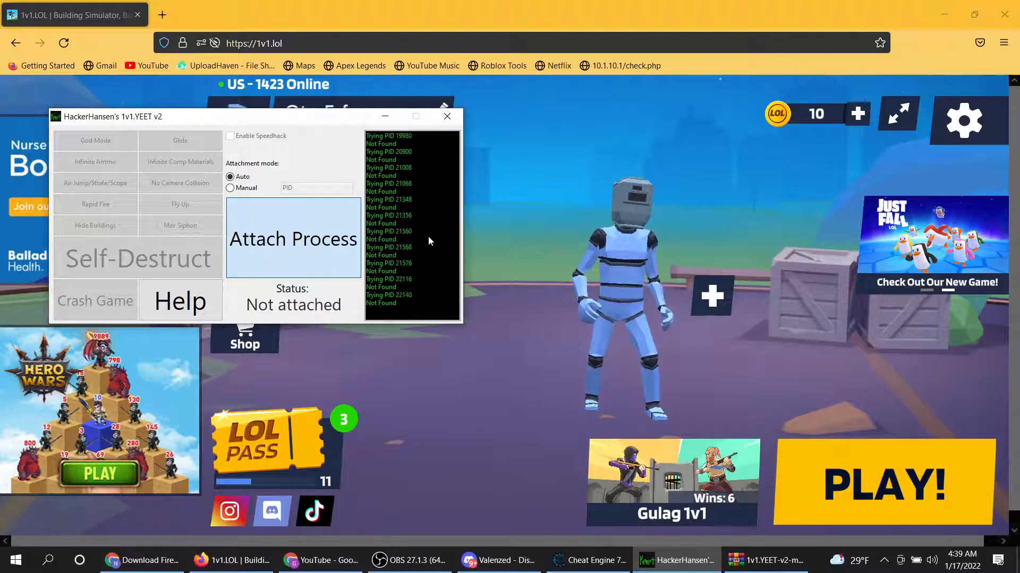
pyautogui.click(293, 239)
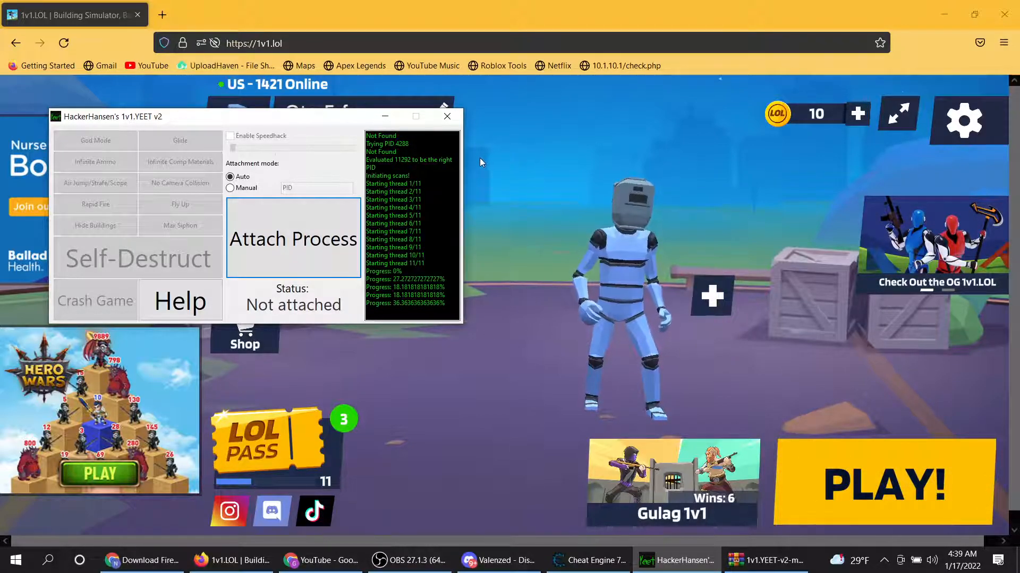
pyautogui.click(294, 239)
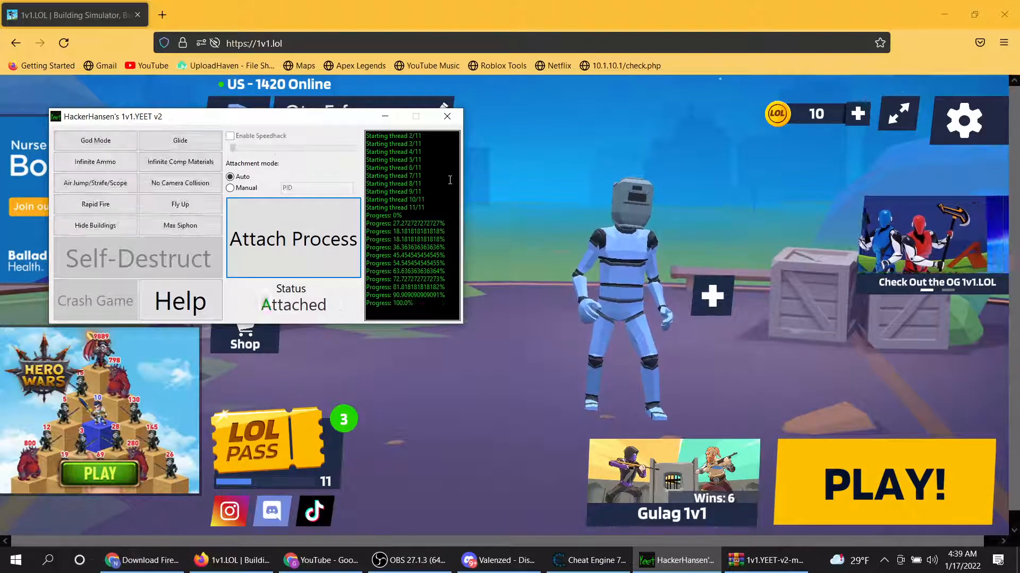
pyautogui.click(293, 238)
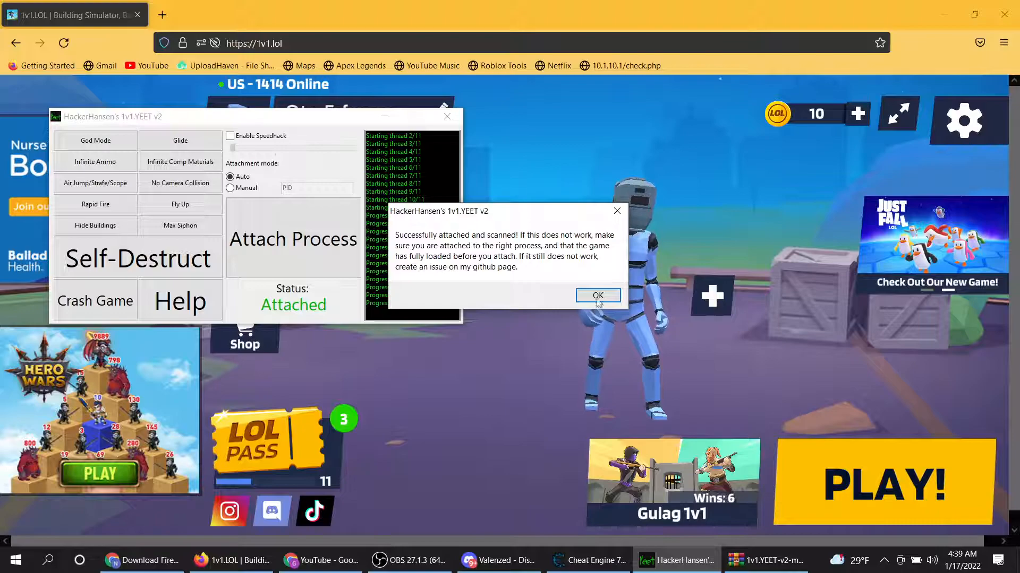
# Dismiss the successful-attach message and toggle on a cheat option like God Mode
pyautogui.click(596, 295)
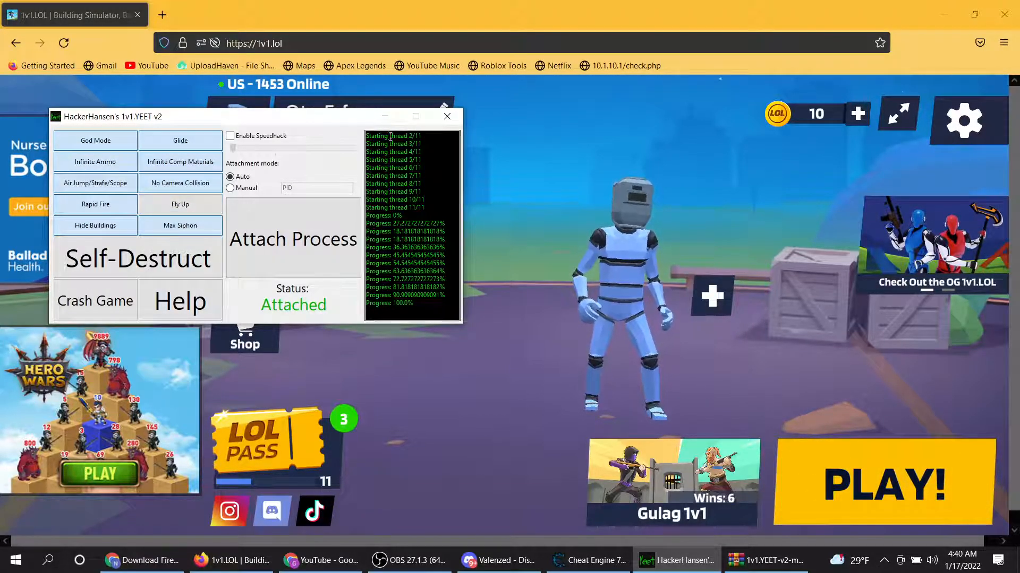
pyautogui.click(231, 136)
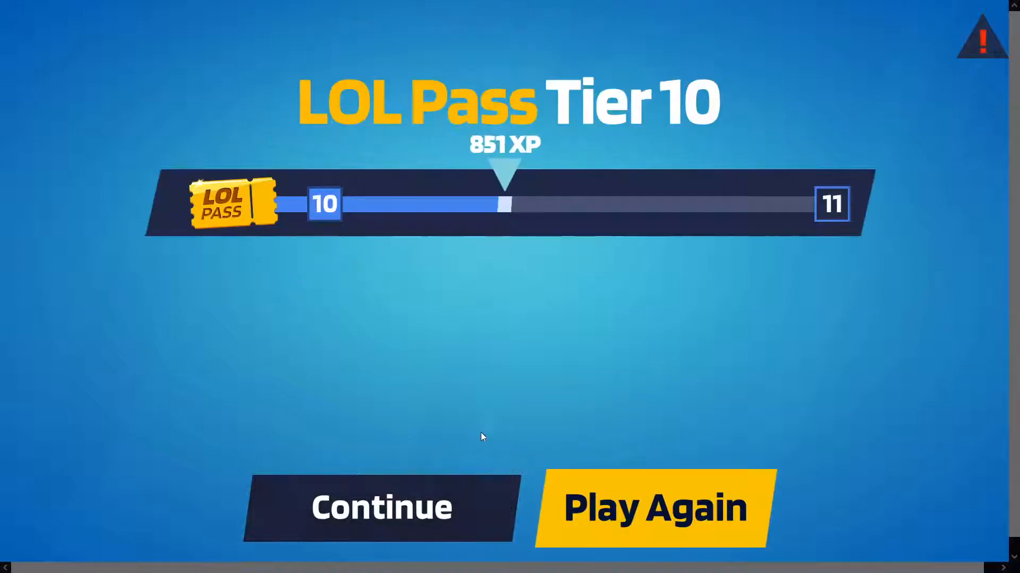
# Continue to the lobby, enable Speedhack in the trainer, and start a new match with PLAY
pyautogui.click(381, 508)
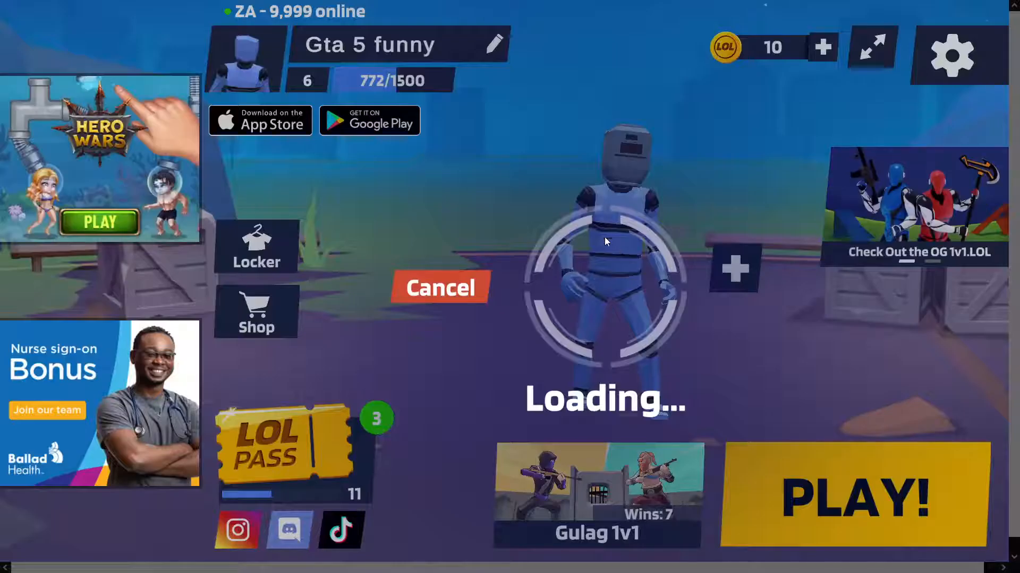
pyautogui.click(441, 288)
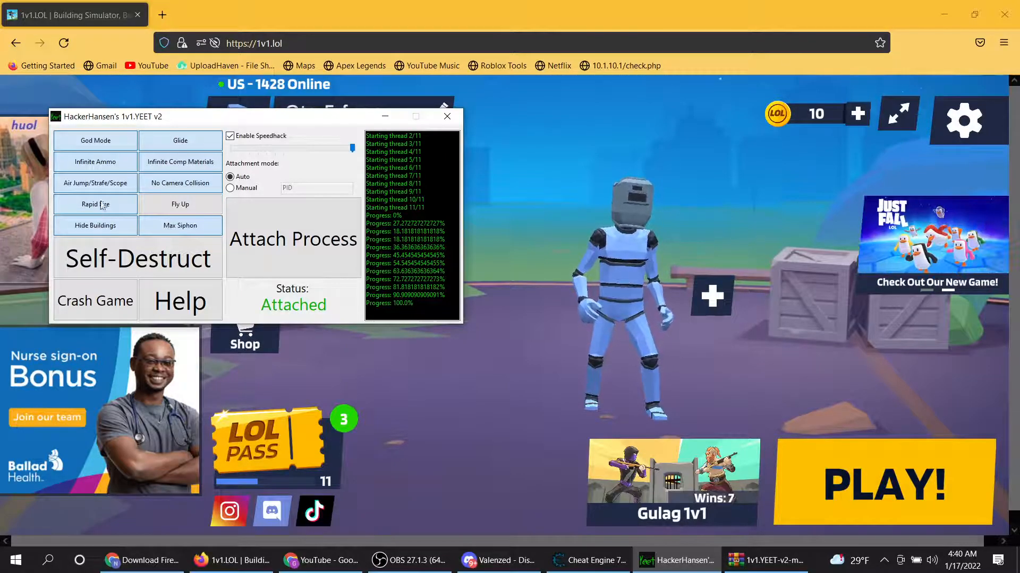
pyautogui.click(447, 116)
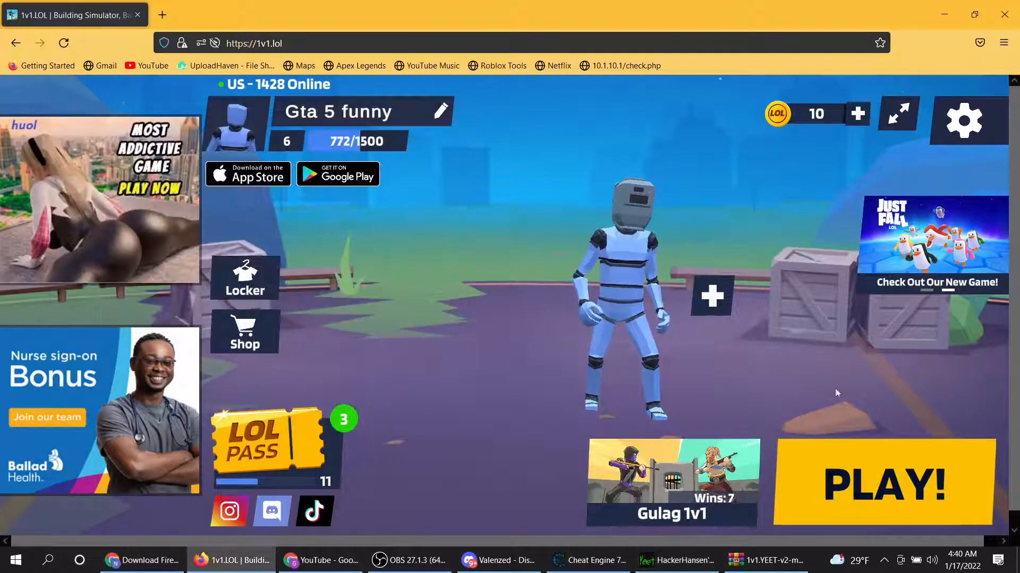
pyautogui.click(883, 482)
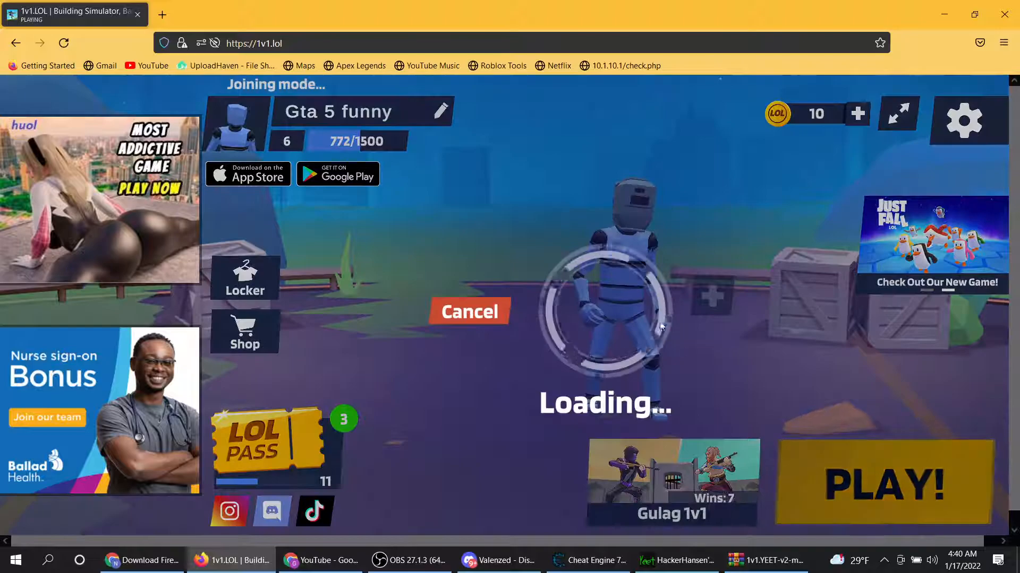